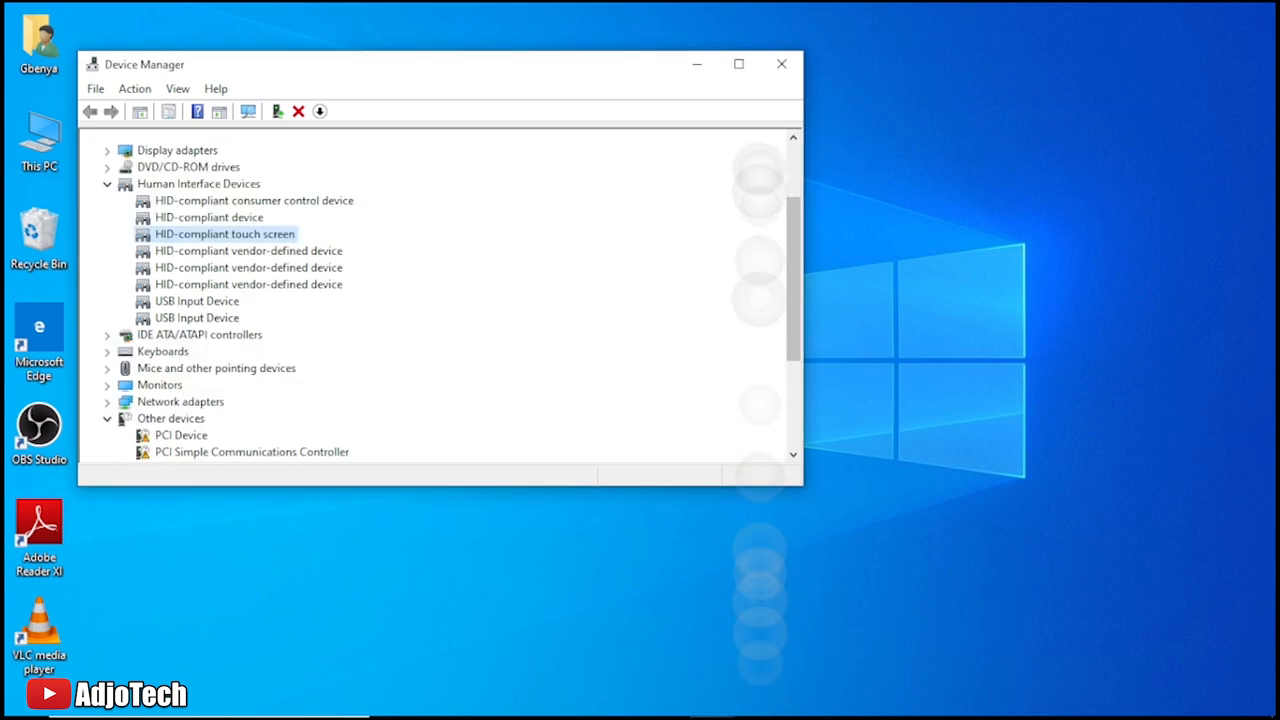
- Review the Human Interface Devices list, selecting the HID-compliant touch screen entry
scroll("down", 3)
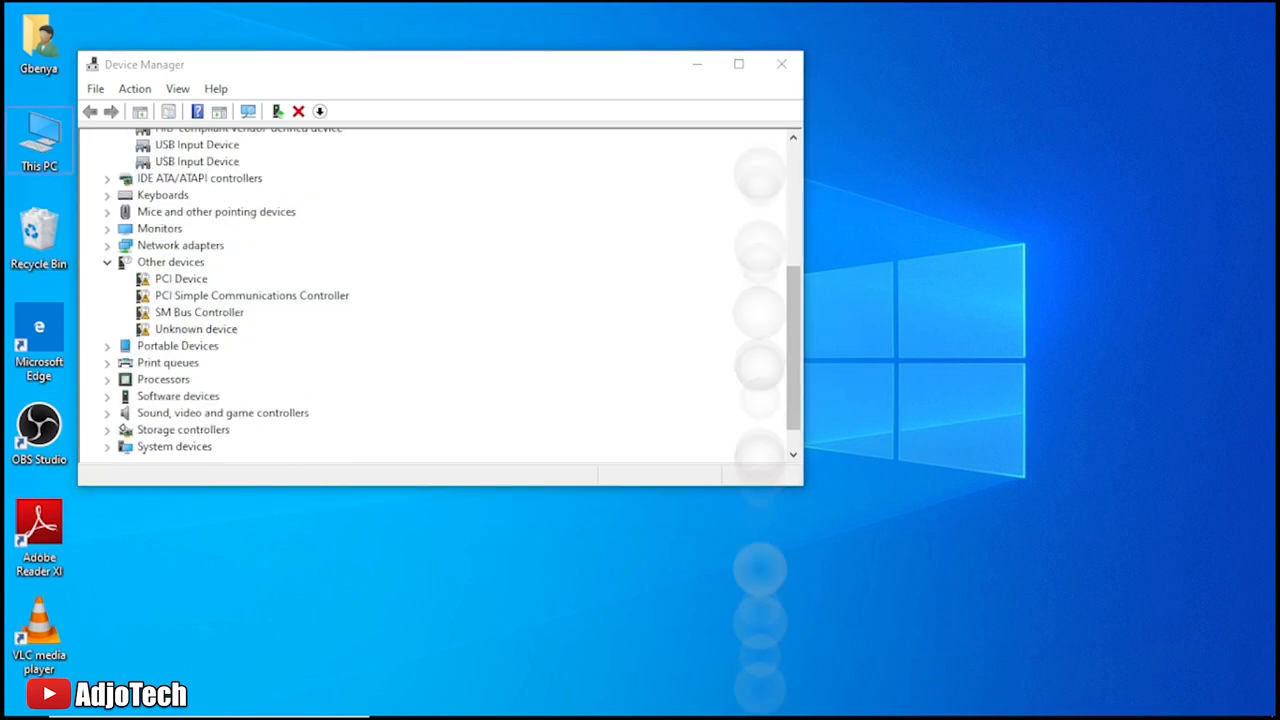
scroll("up", 3)
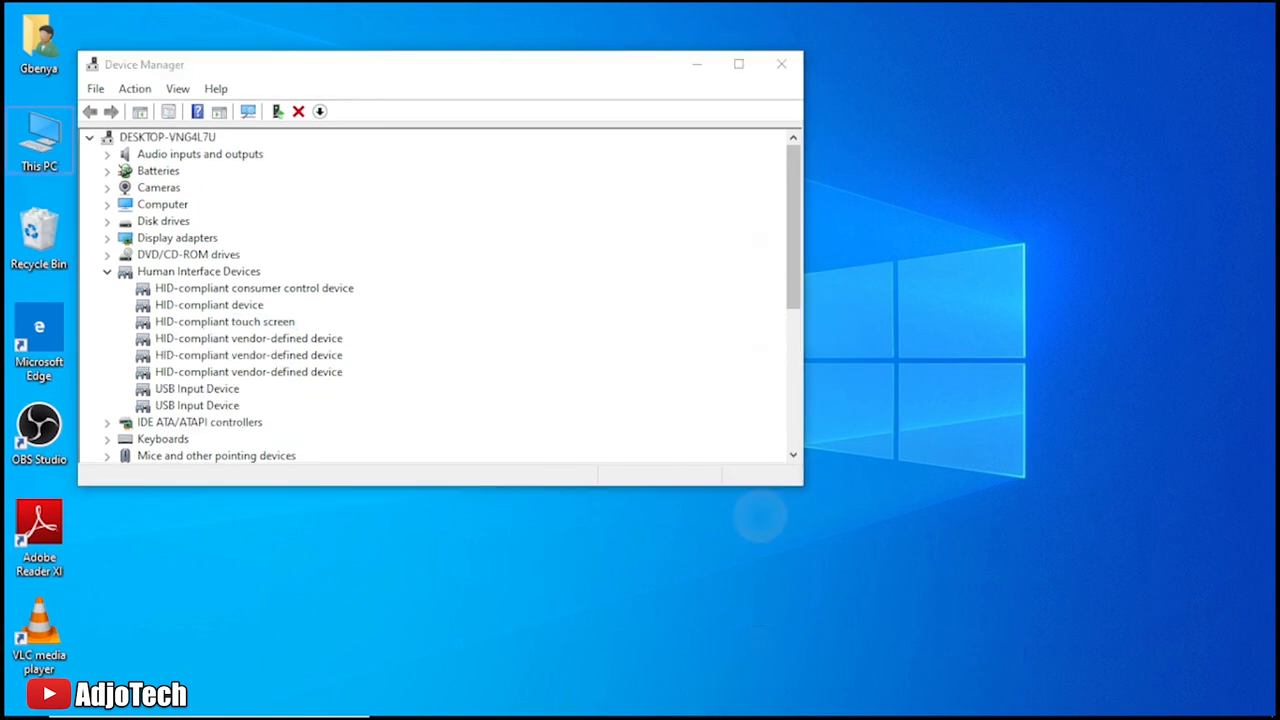
left_click(224, 320)
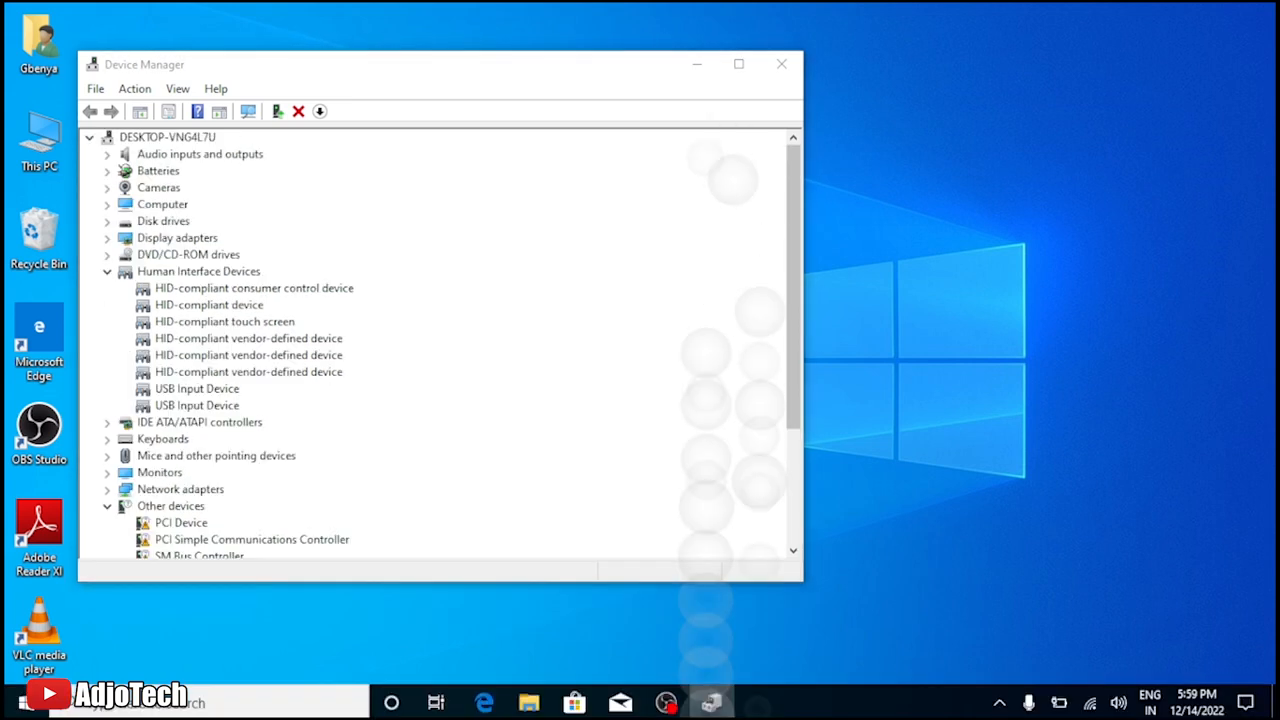
left_click(224, 304)
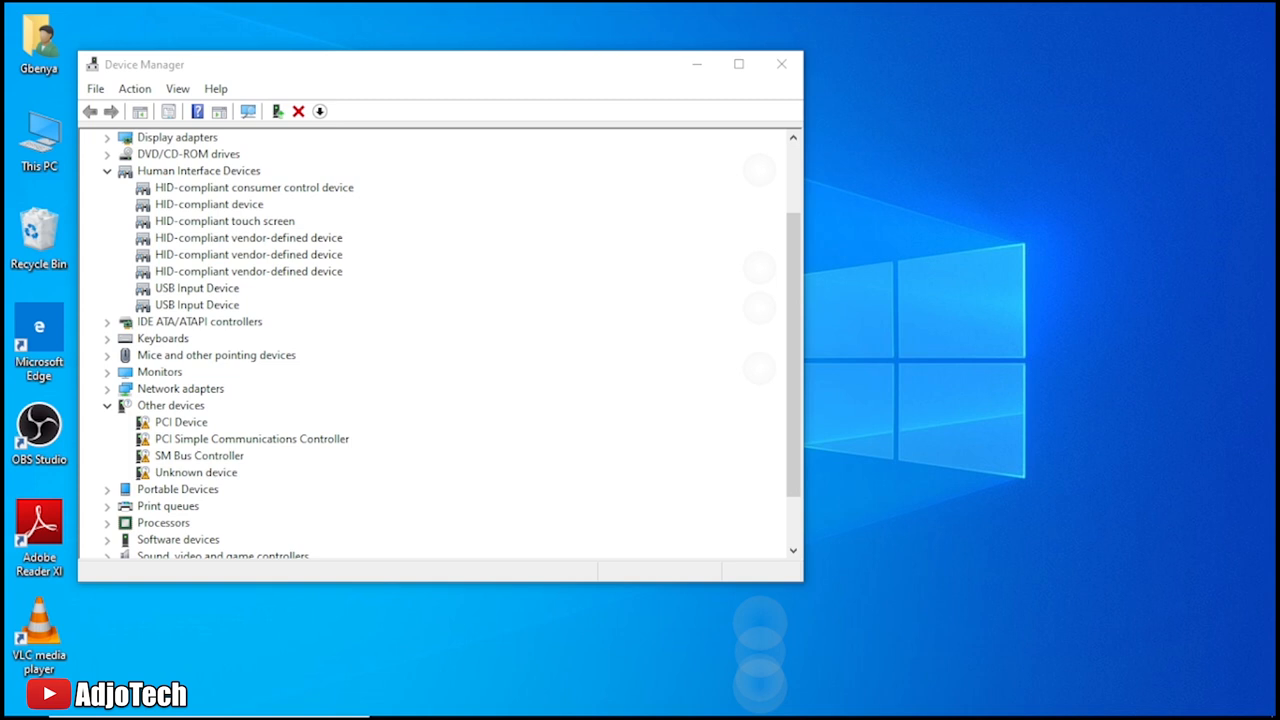
left_click(224, 220)
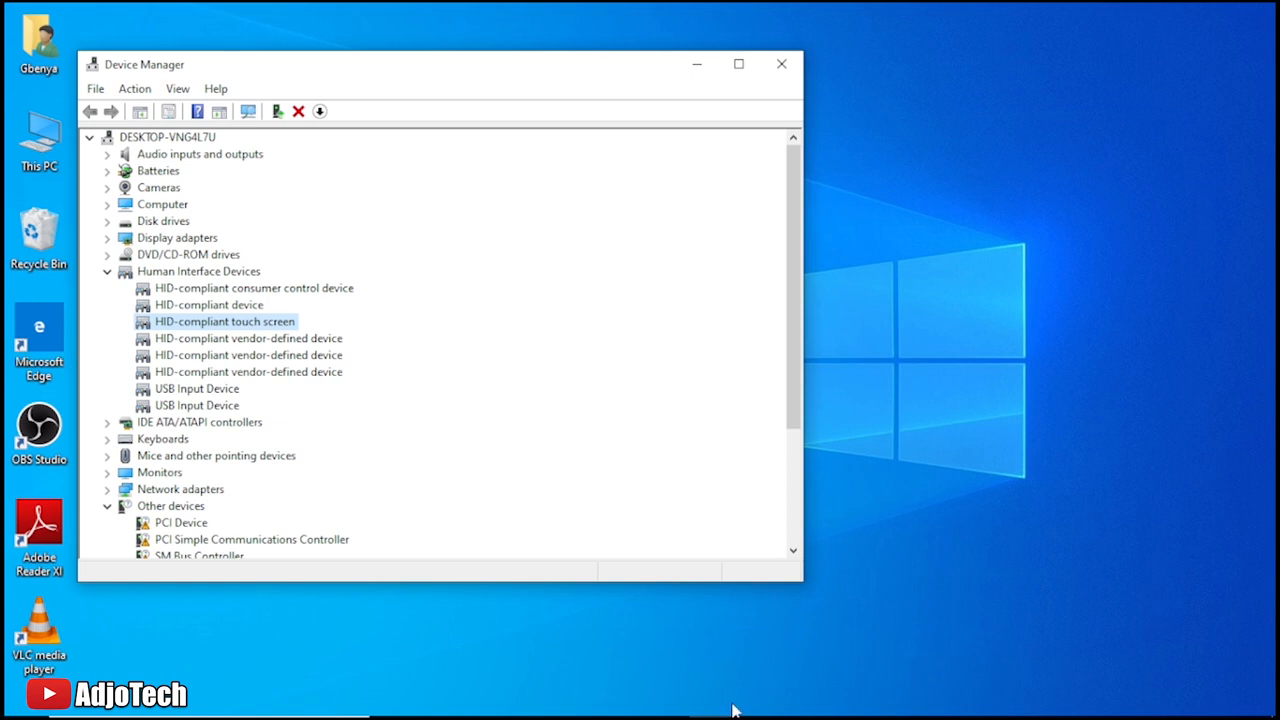
scroll("down", 3)
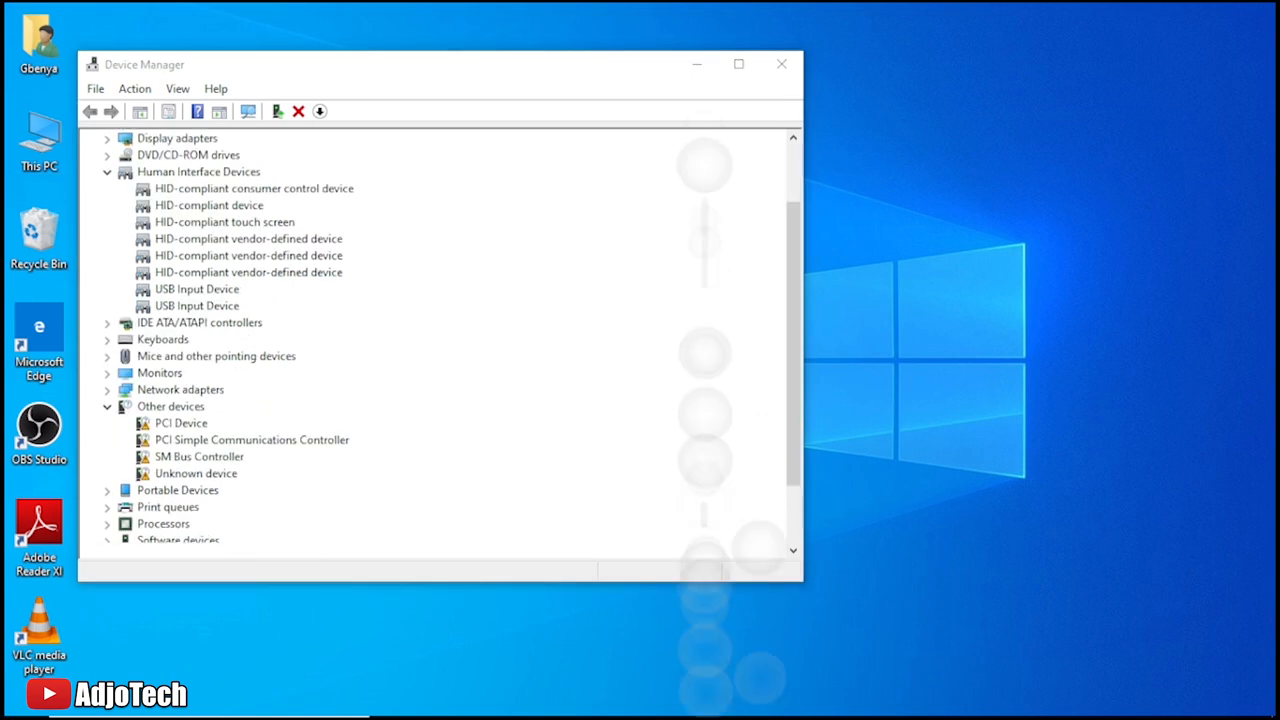
left_click(224, 236)
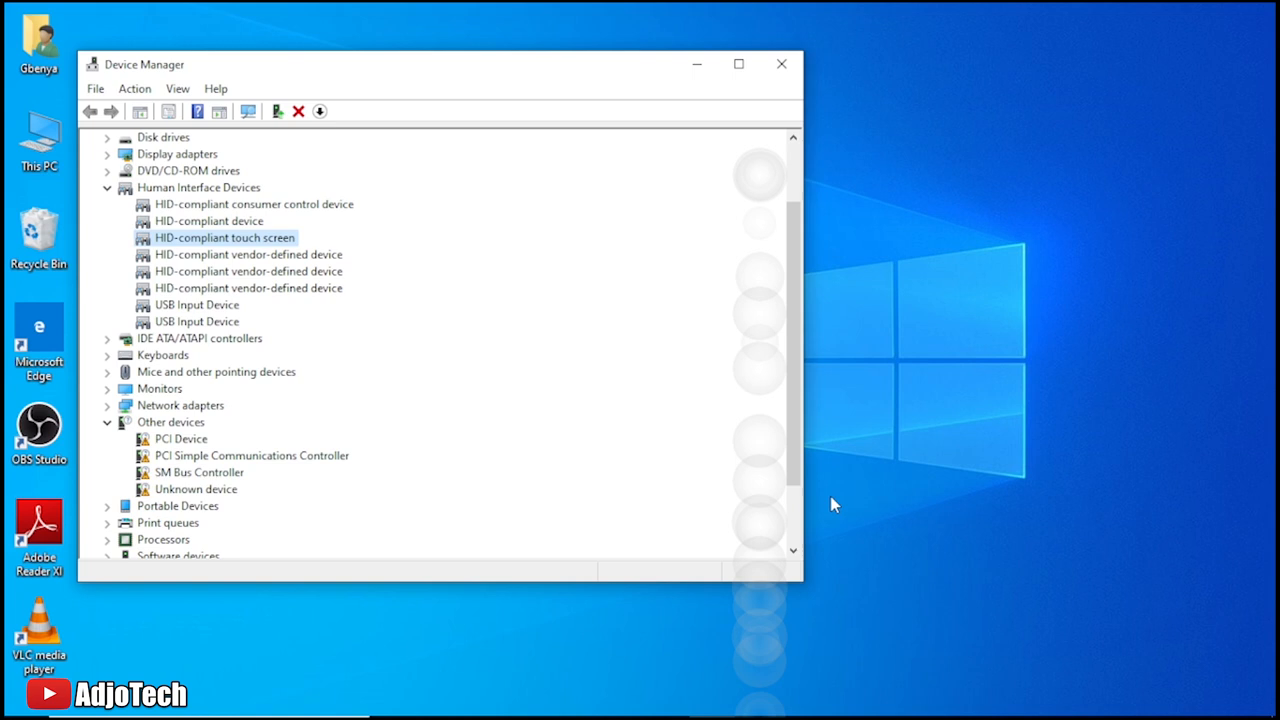
scroll("down", 3)
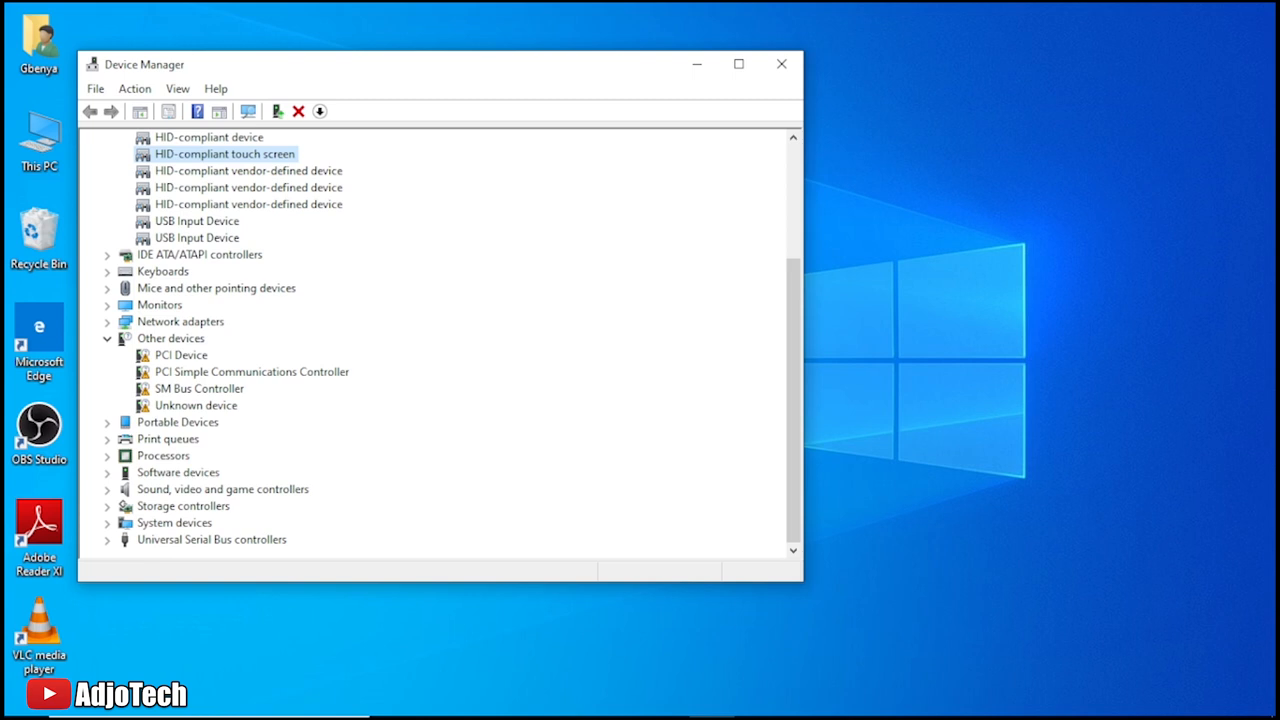
- Close Device Manager, leaving only the desktop
left_click(780, 64)
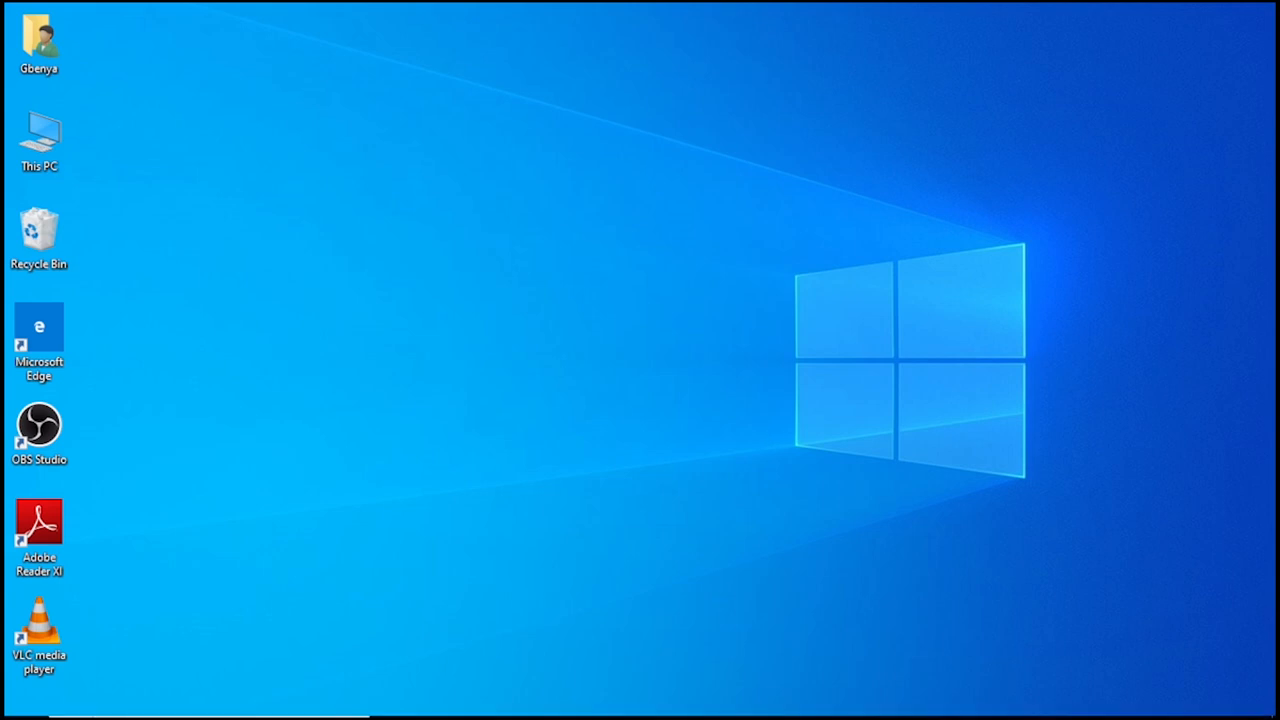
- Reopen Device Manager from the Start button's system tools menu
right_click(16, 700)
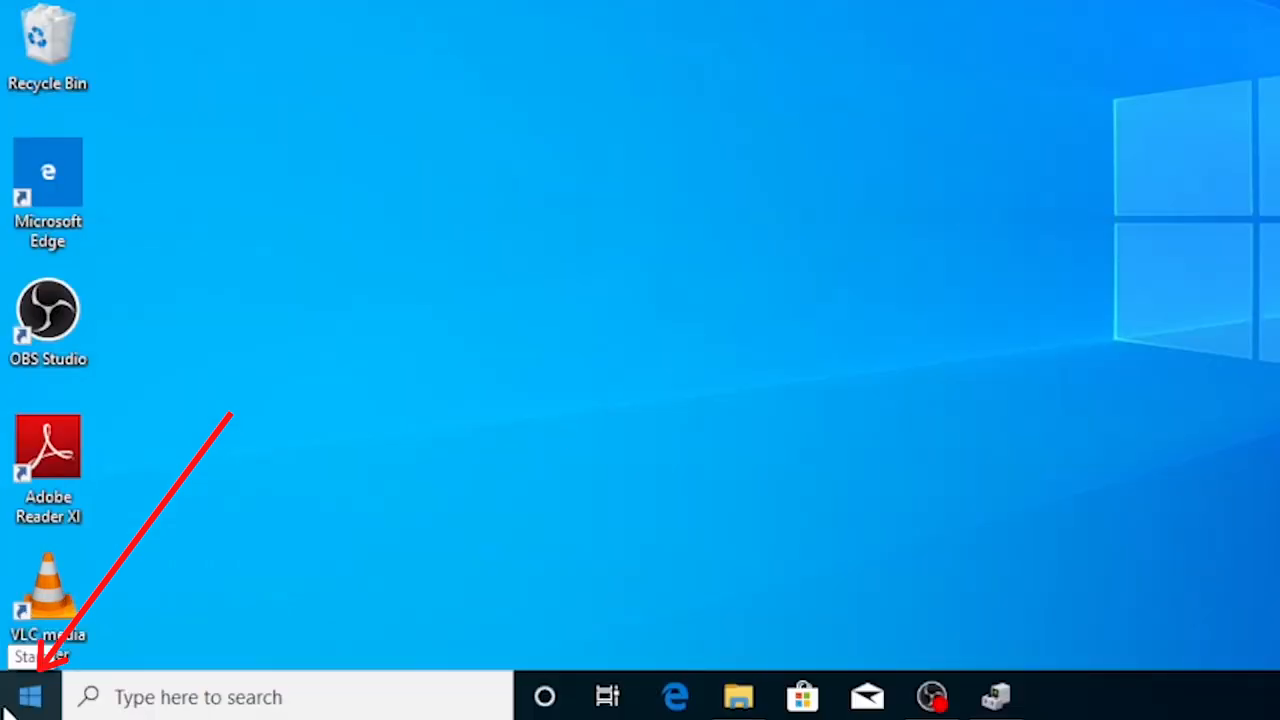
right_click(28, 696)
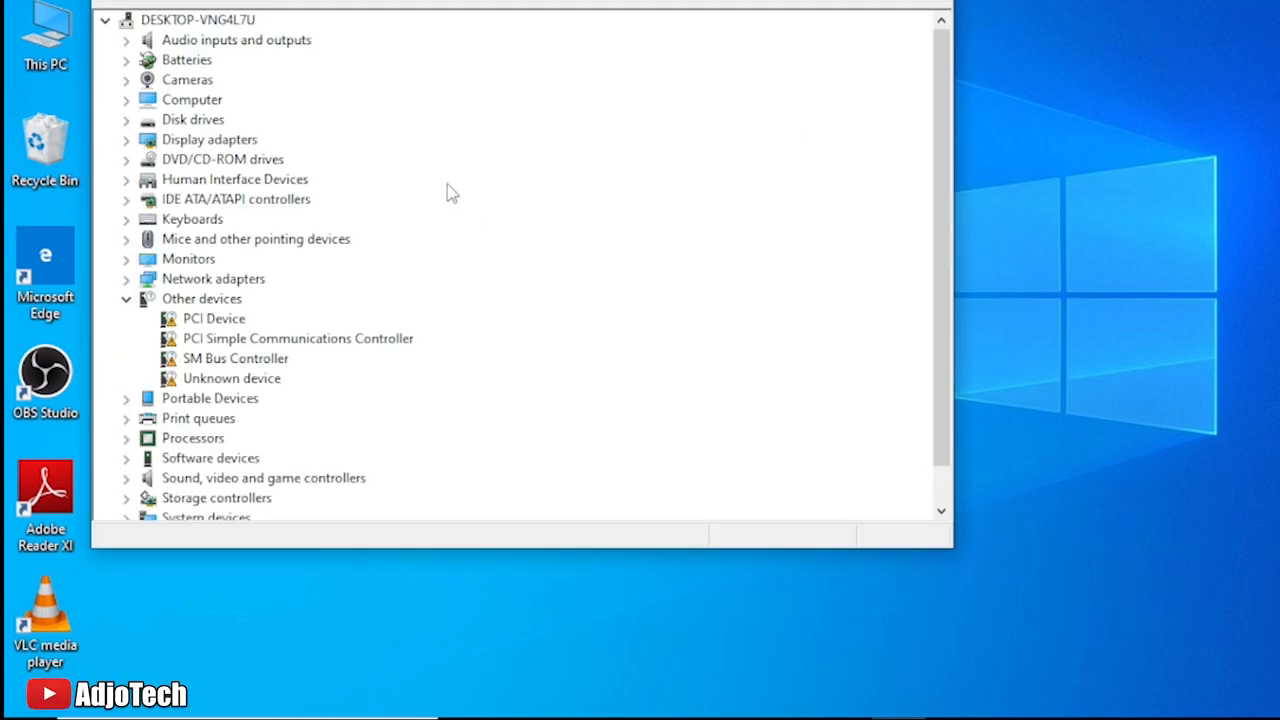
- Expand Human Interface Devices and select the HID-compliant touch screen entry
left_click(198, 20)
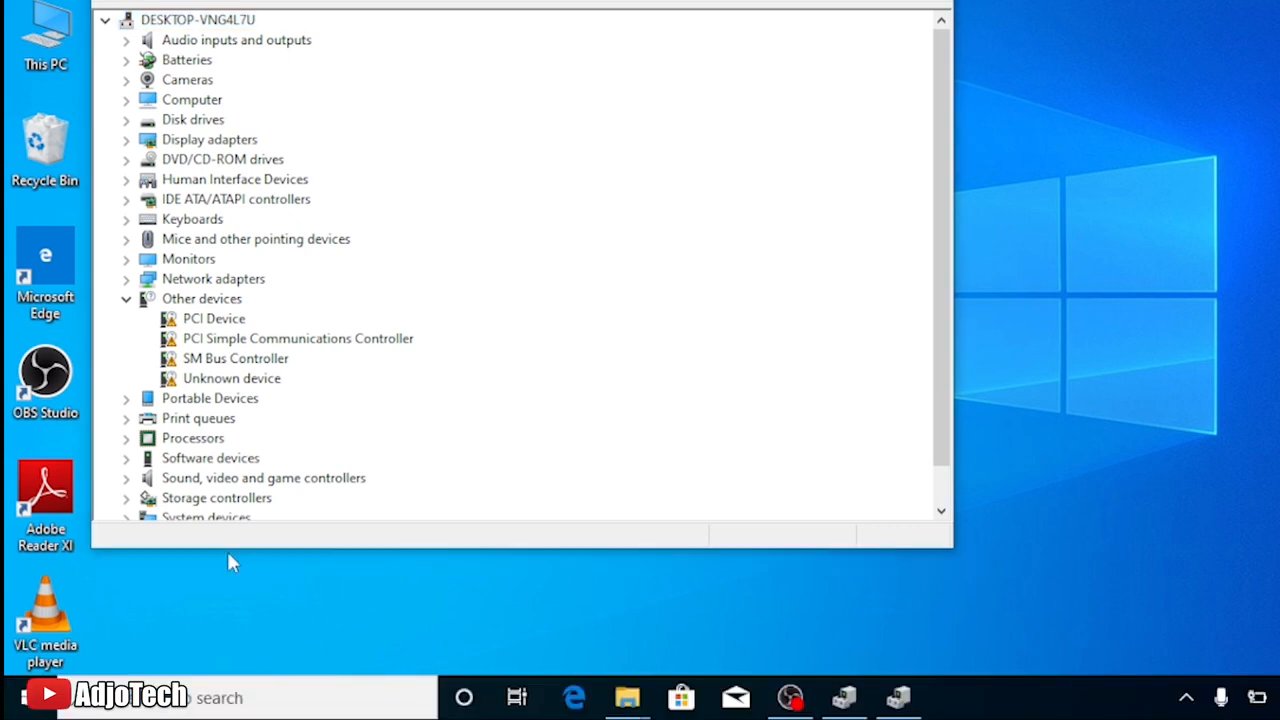
scroll("down", 3)
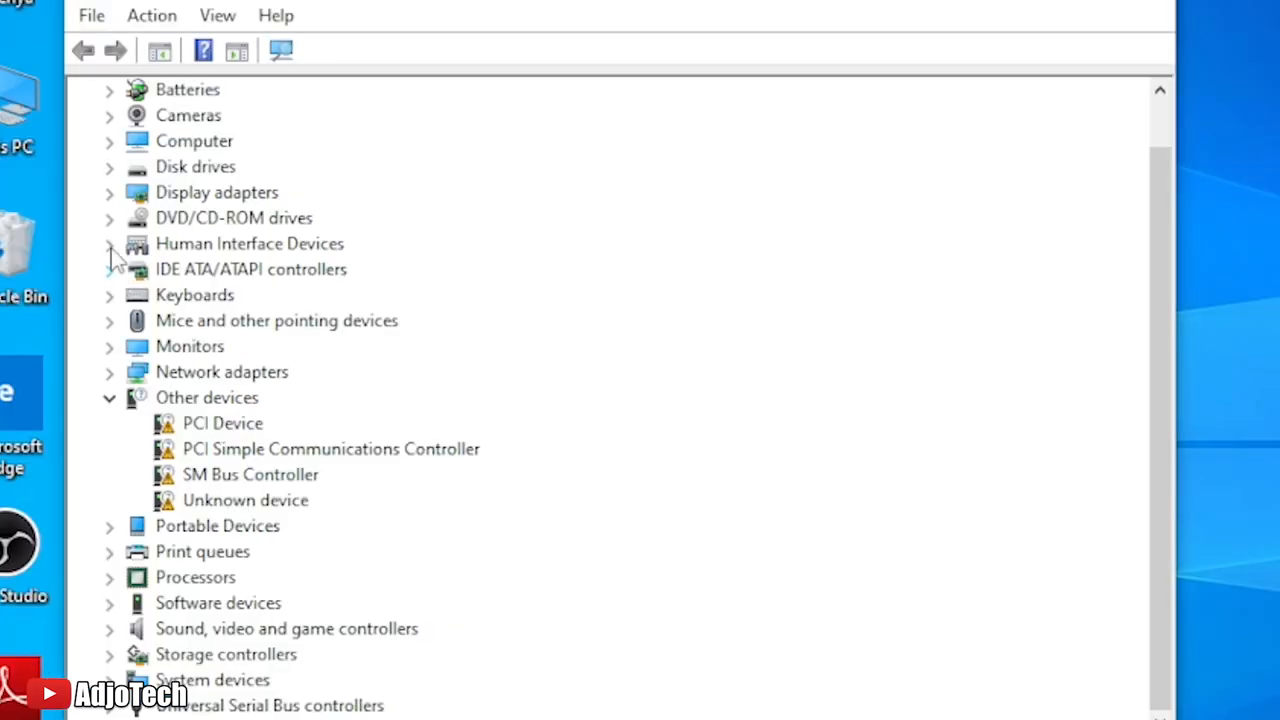
left_click(108, 244)
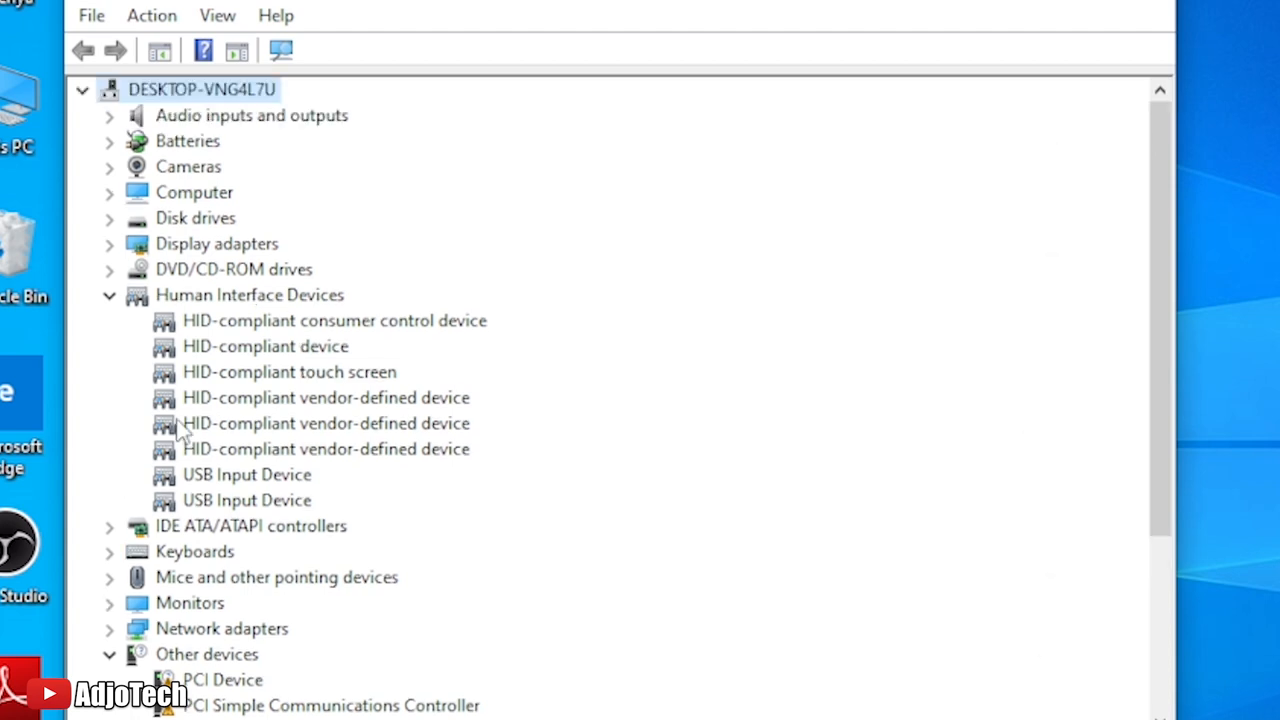
scroll("down", 3)
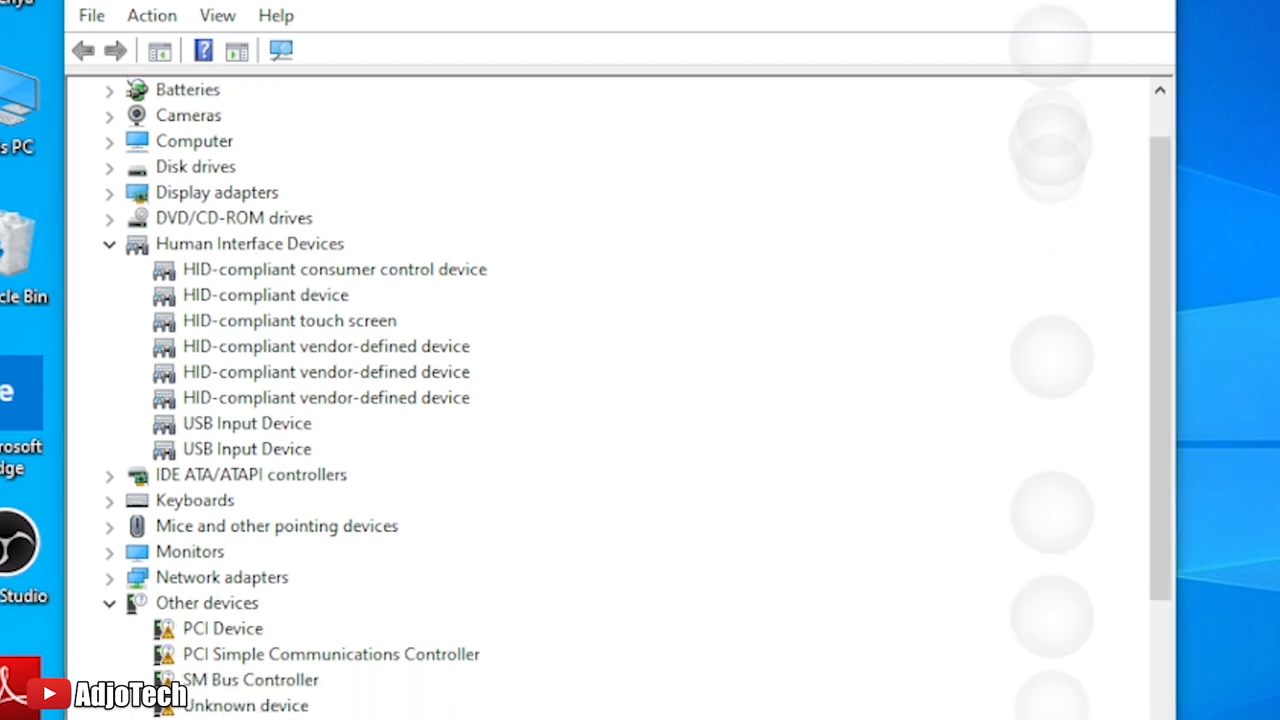
scroll("down", 3)
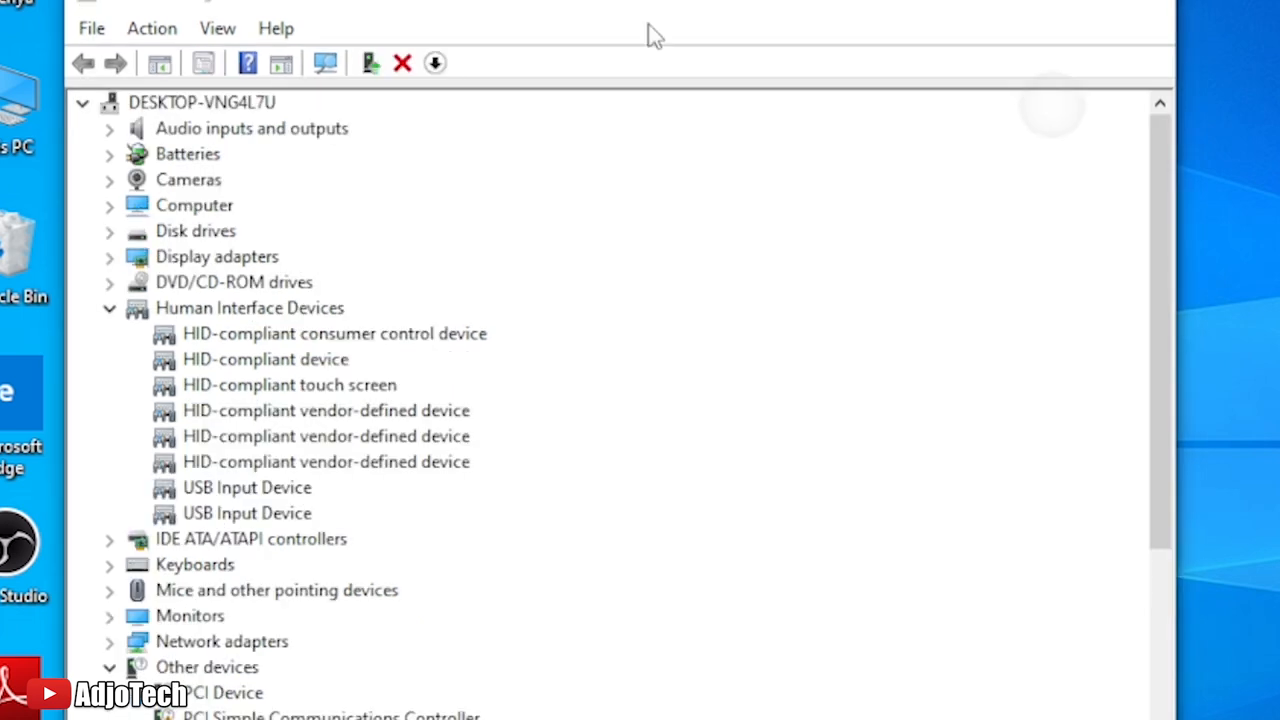
left_click(290, 384)
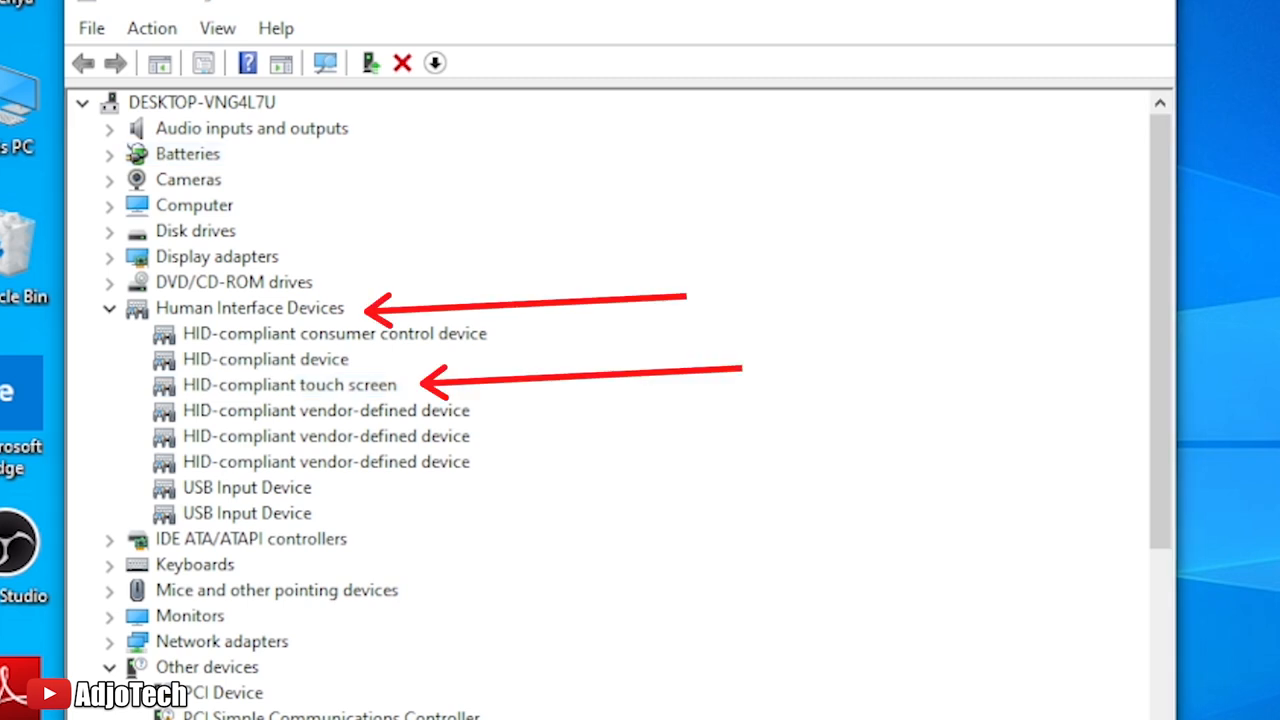
mouse_move(328, 398)
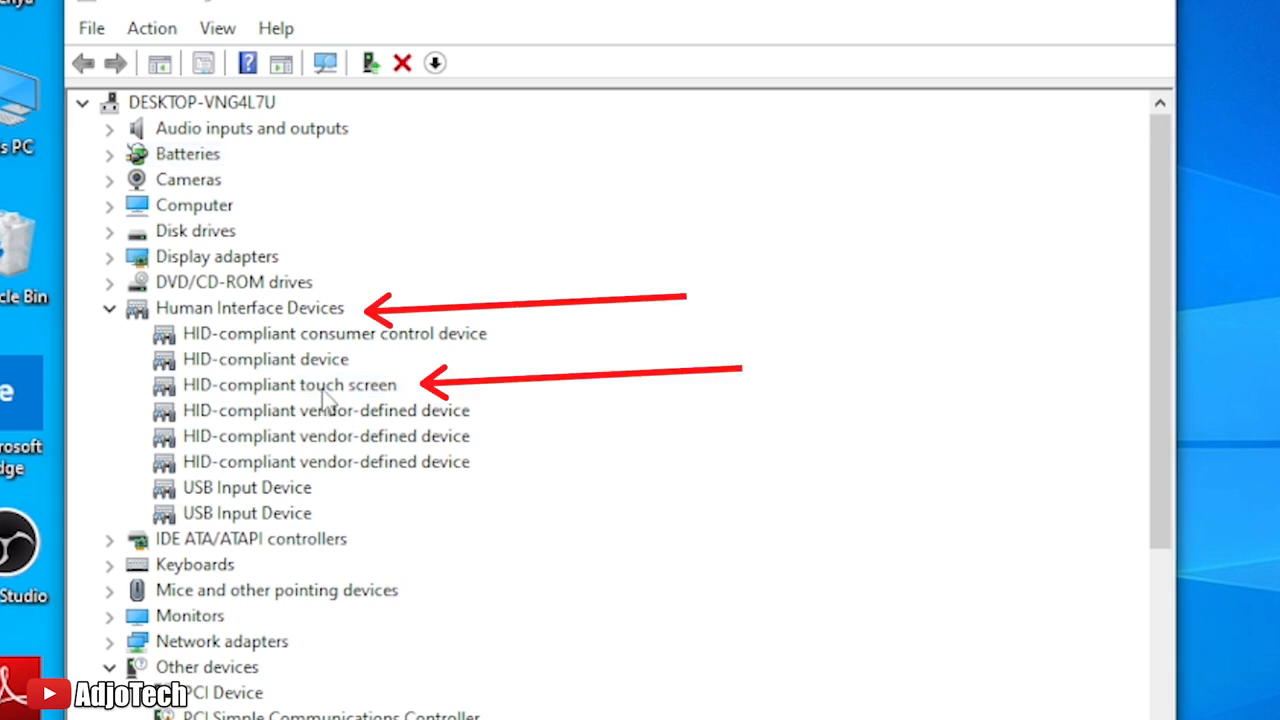
- Disable the HID-compliant touch screen and confirm Yes in the warning dialog
right_click(288, 384)
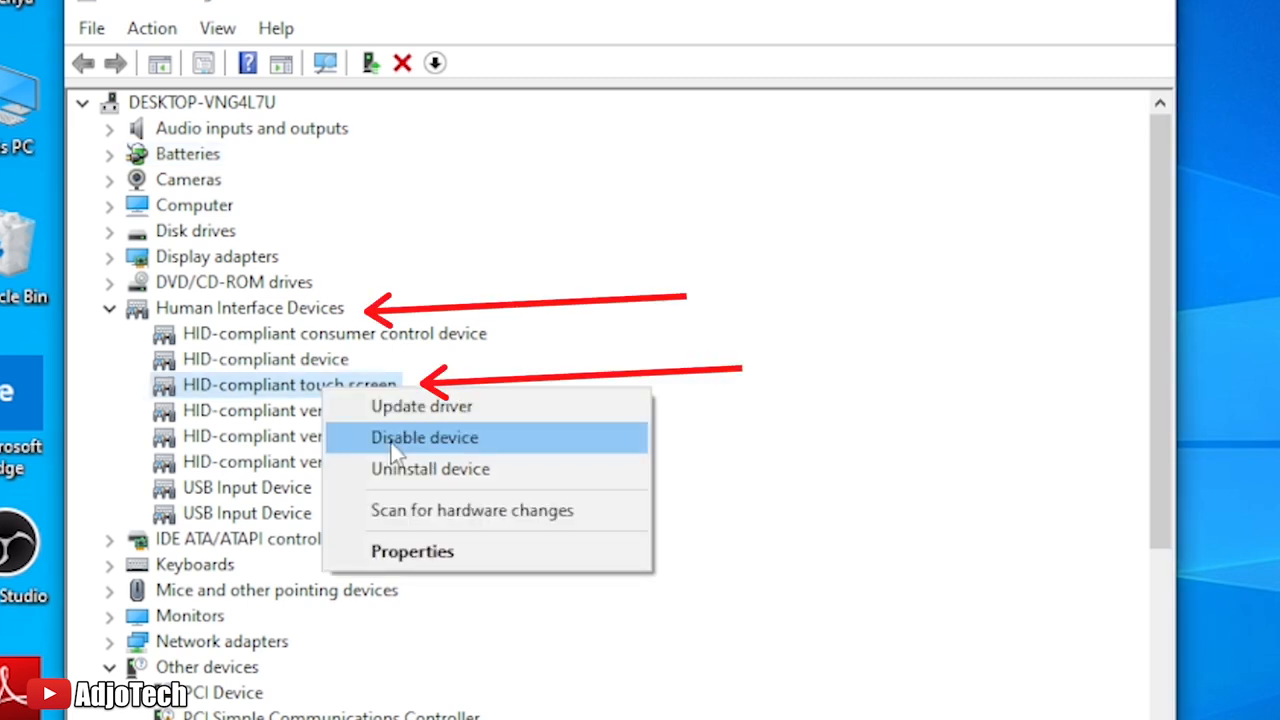
left_click(424, 436)
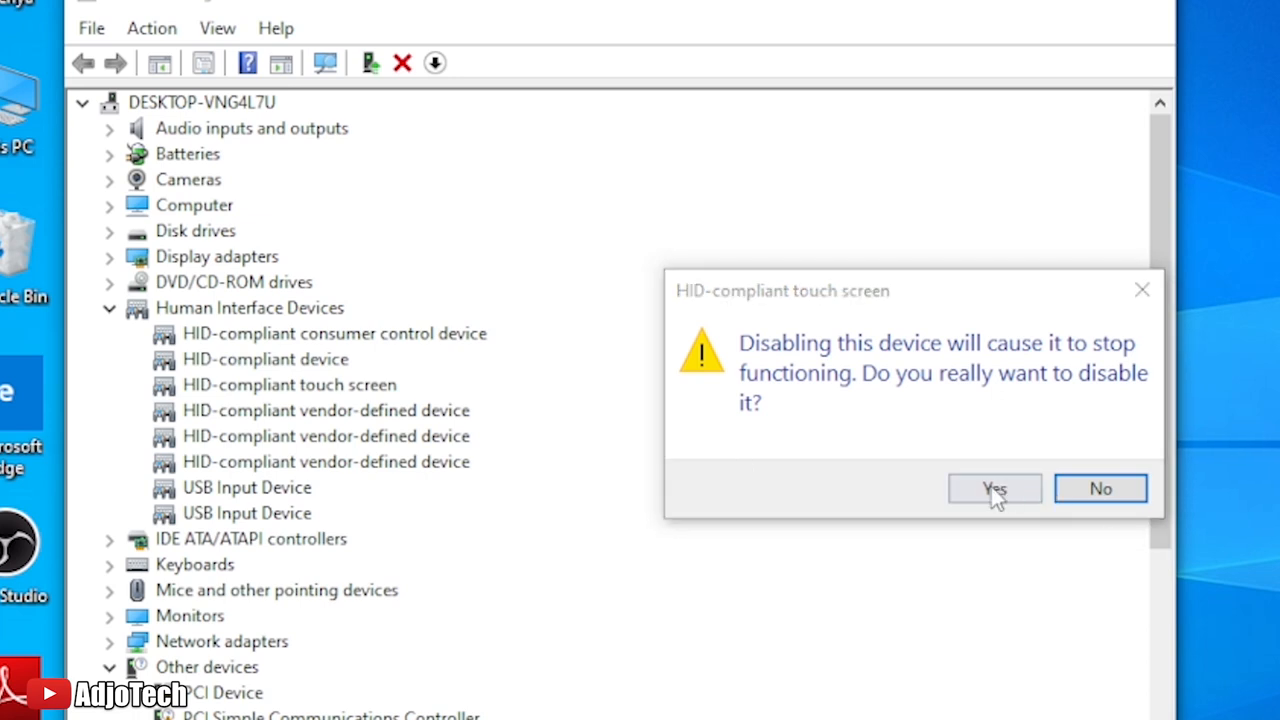
left_click(992, 488)
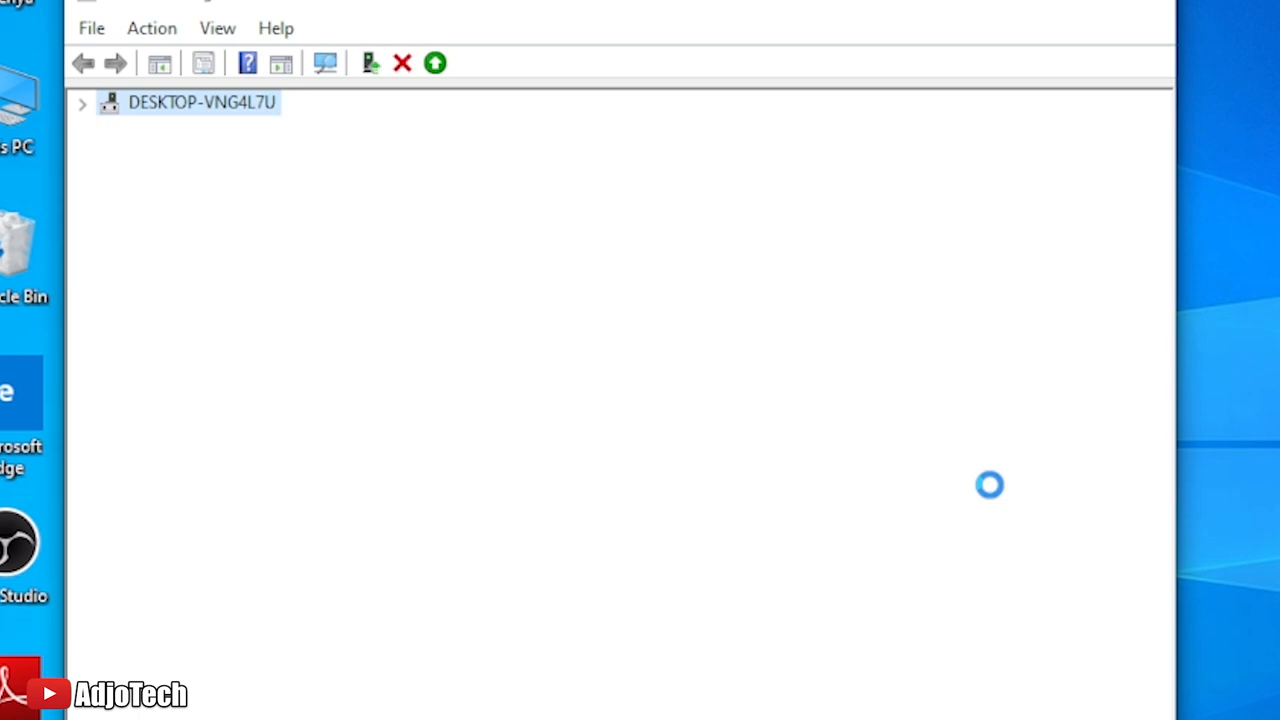
left_click(84, 102)
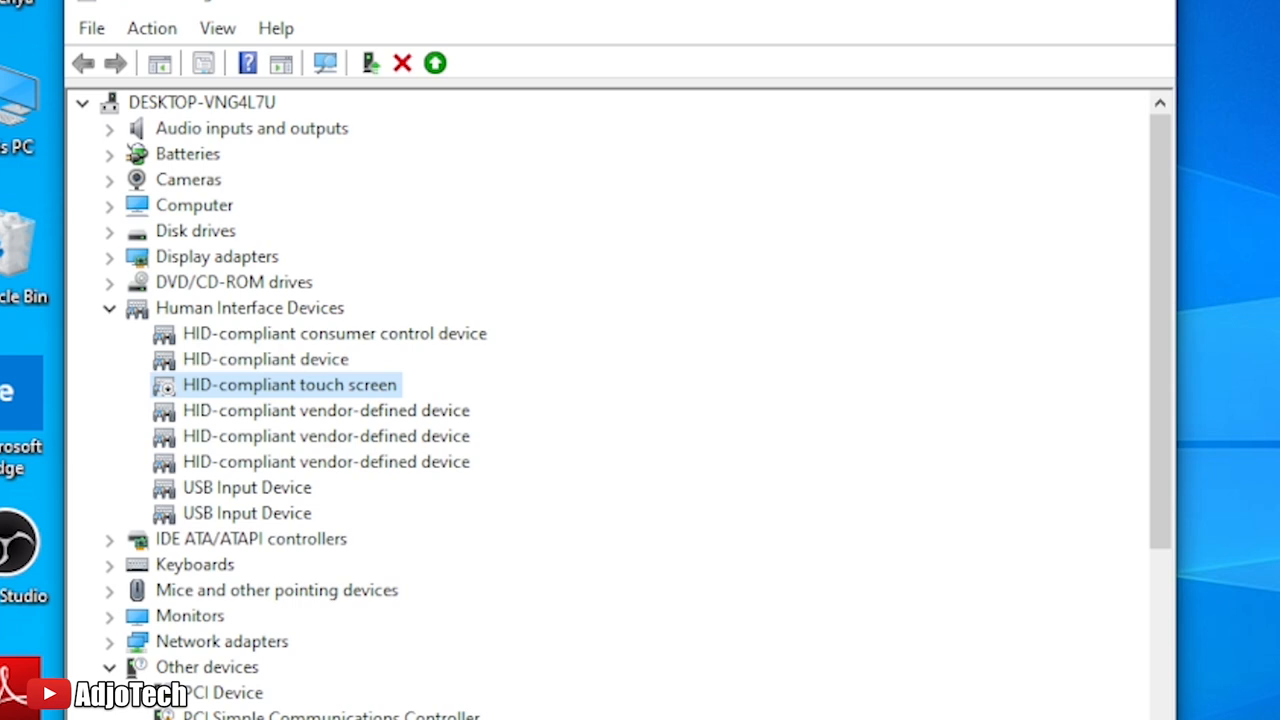
mouse_move(1136, 304)
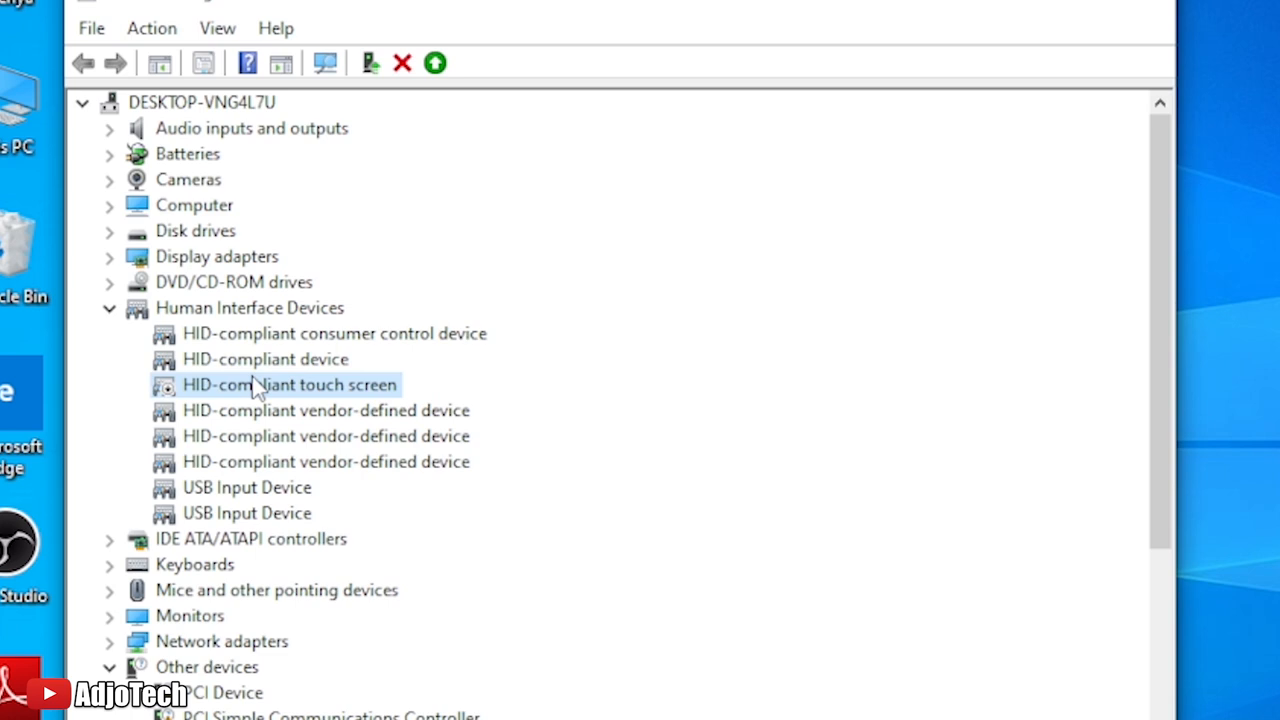
mouse_move(212, 418)
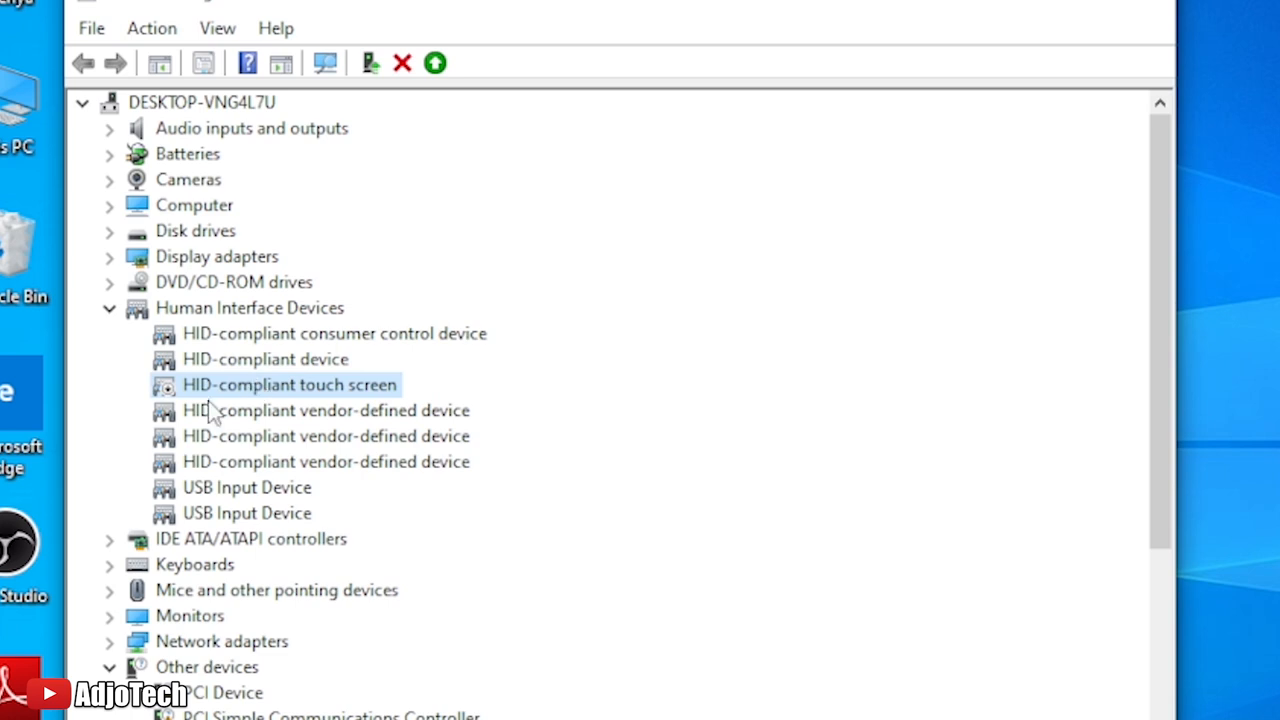
mouse_move(240, 400)
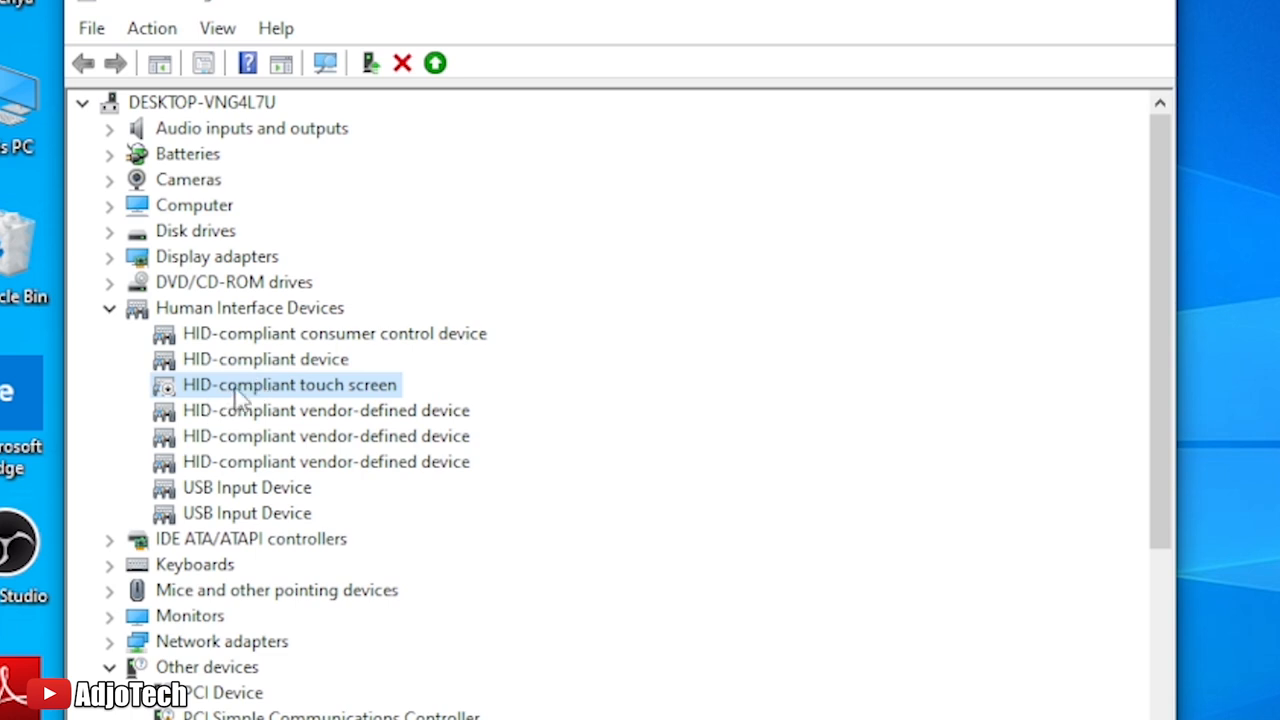
right_click(288, 384)
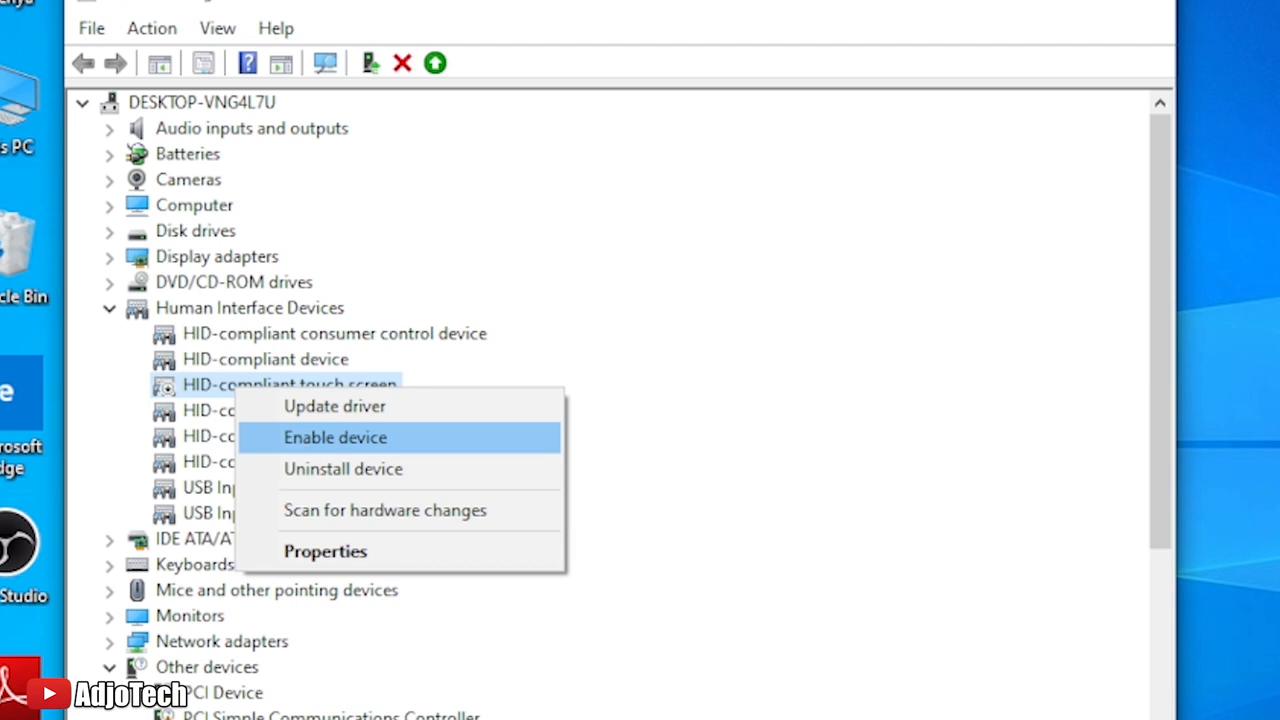
left_click(336, 436)
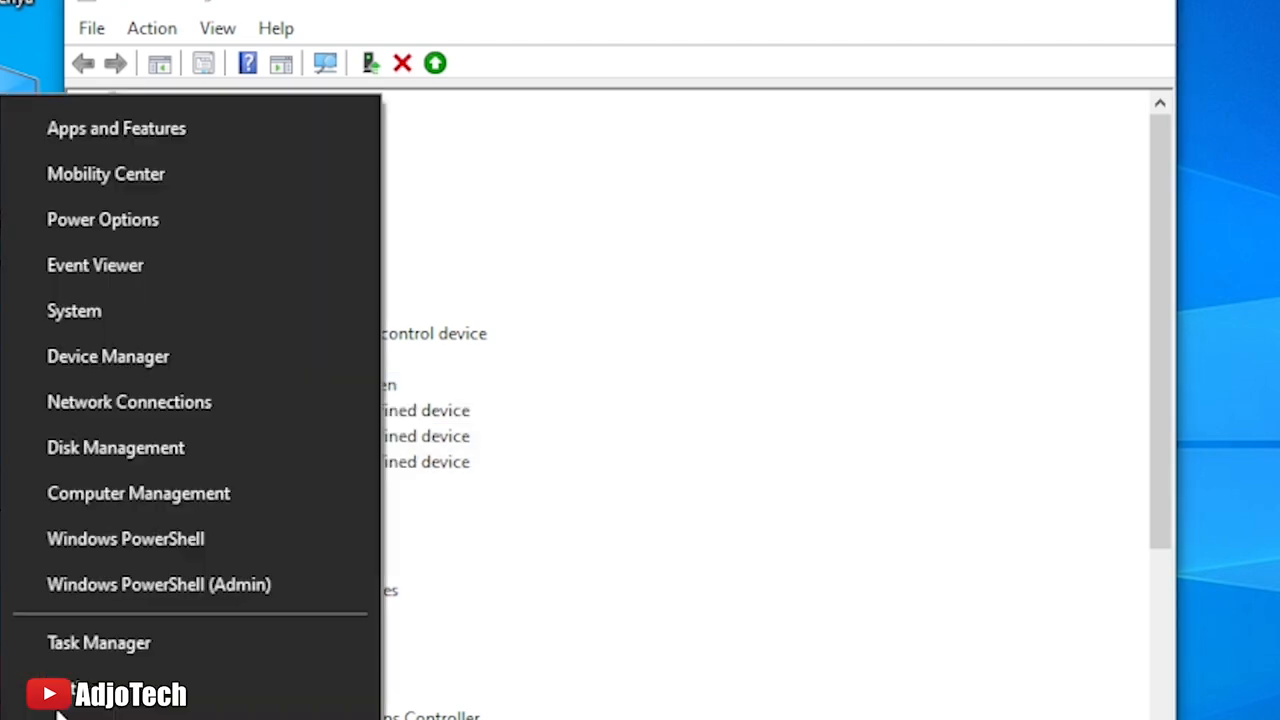
mouse_move(108, 356)
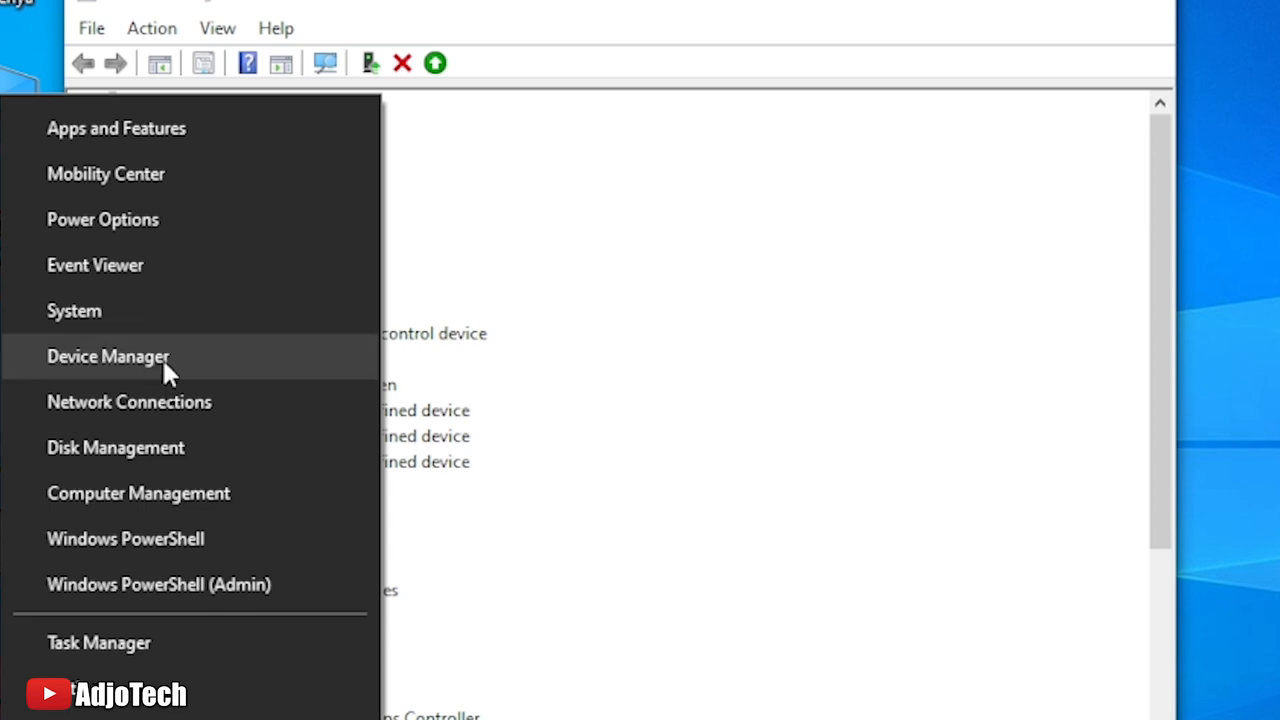
- Launch Device Manager again with Human Interface Devices showing
left_click(108, 356)
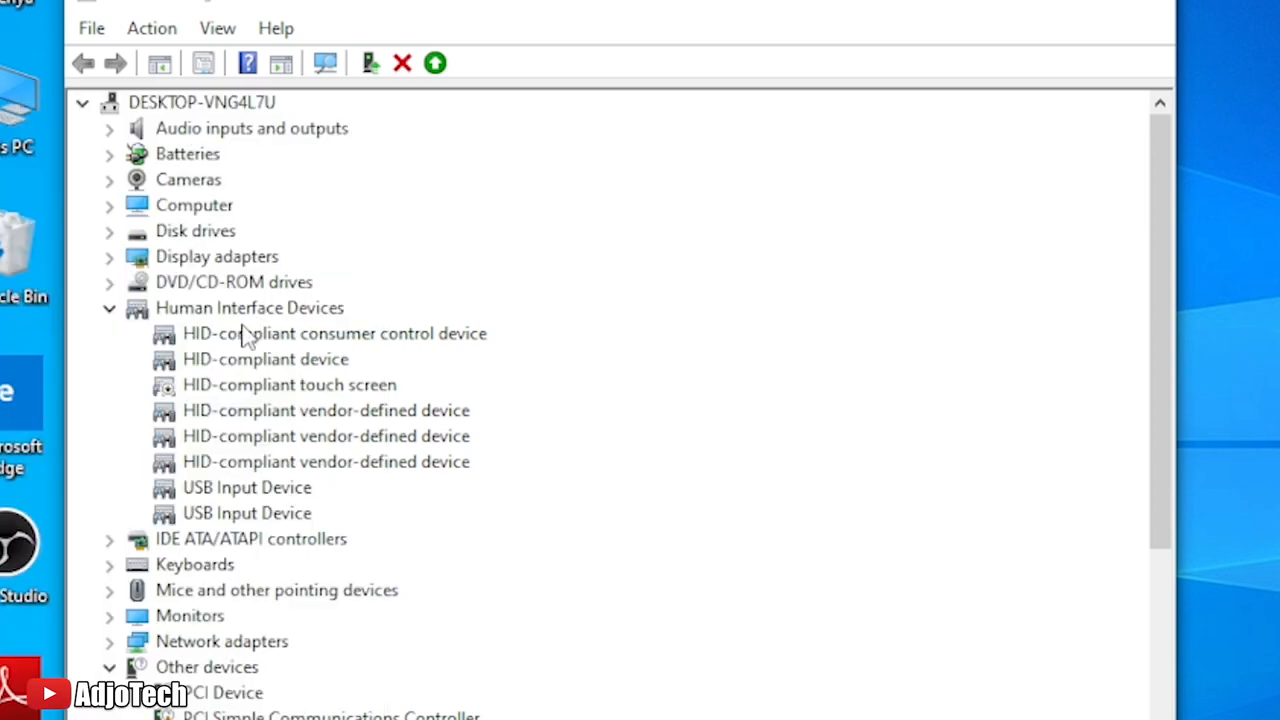
mouse_move(216, 330)
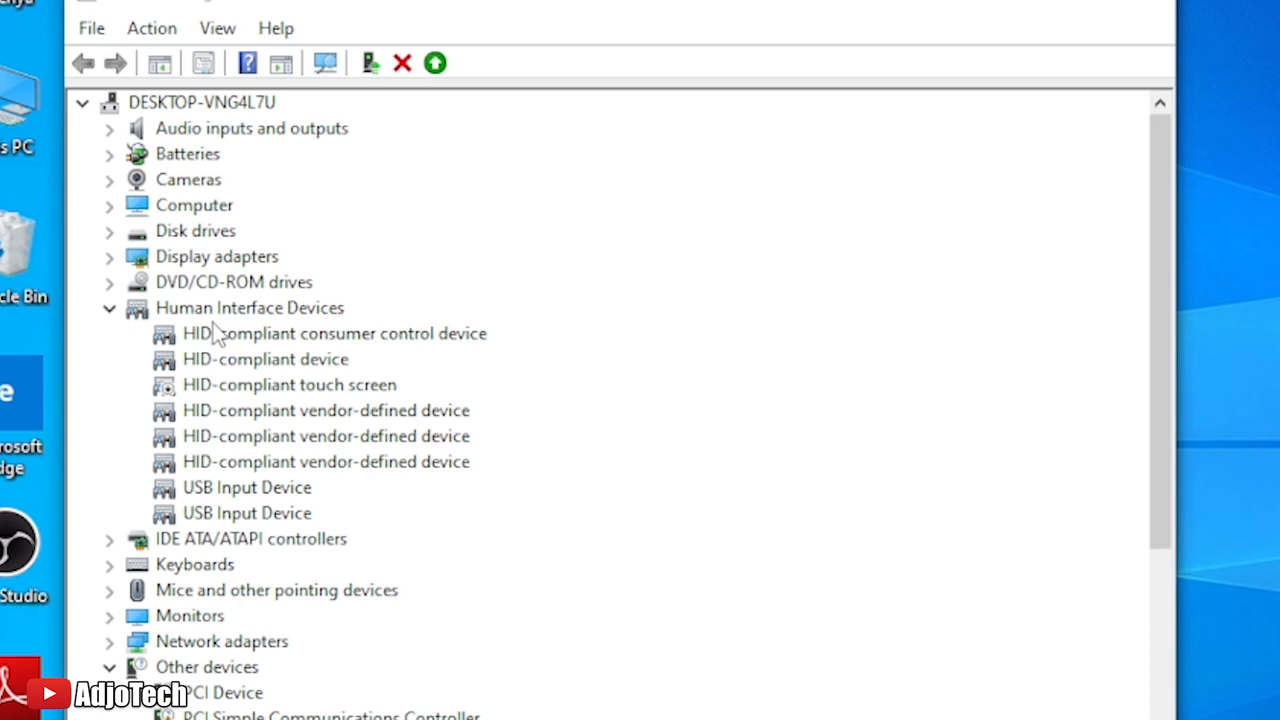
mouse_move(252, 348)
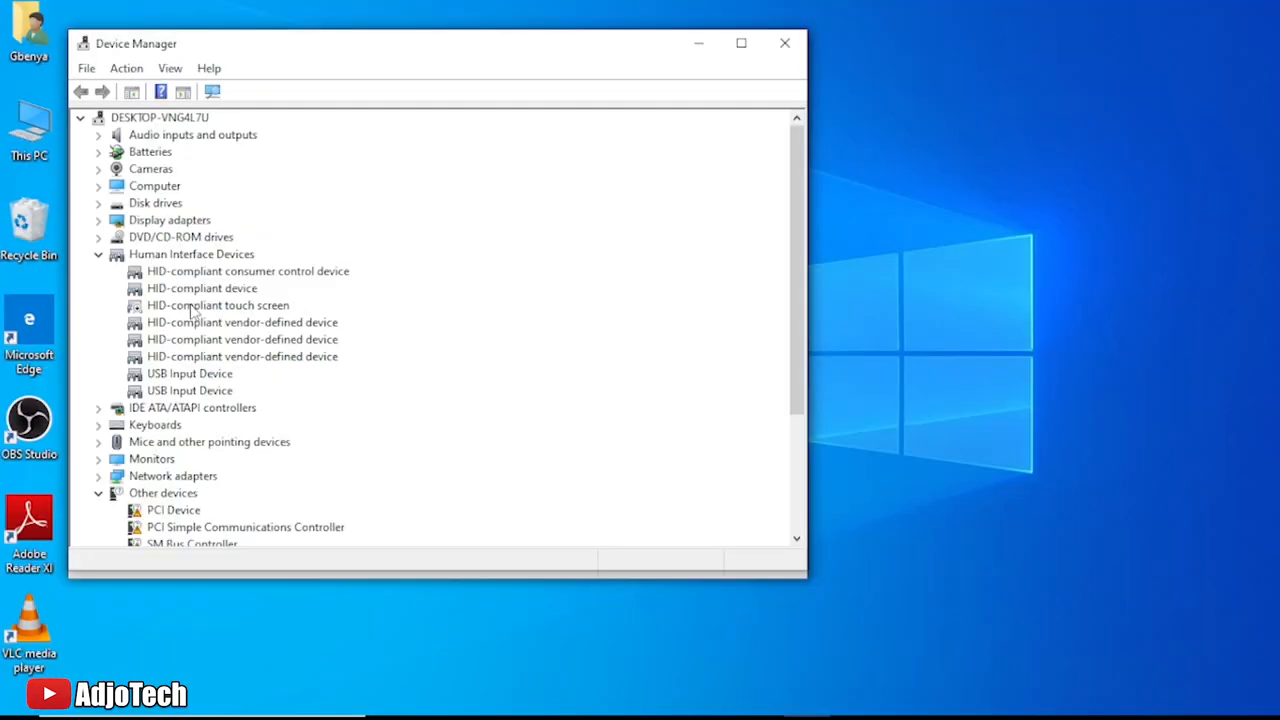
- Show the disabled touch screen's context menu with the Enable device option
left_click(218, 304)
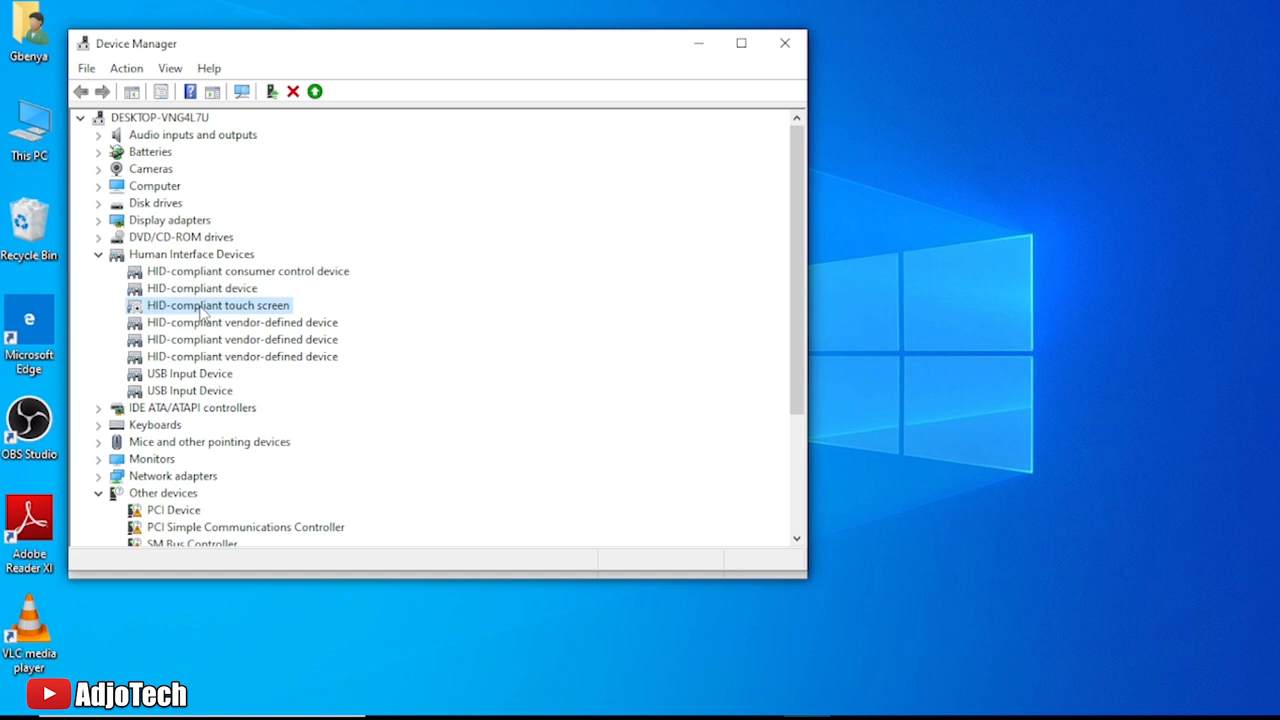
right_click(216, 304)
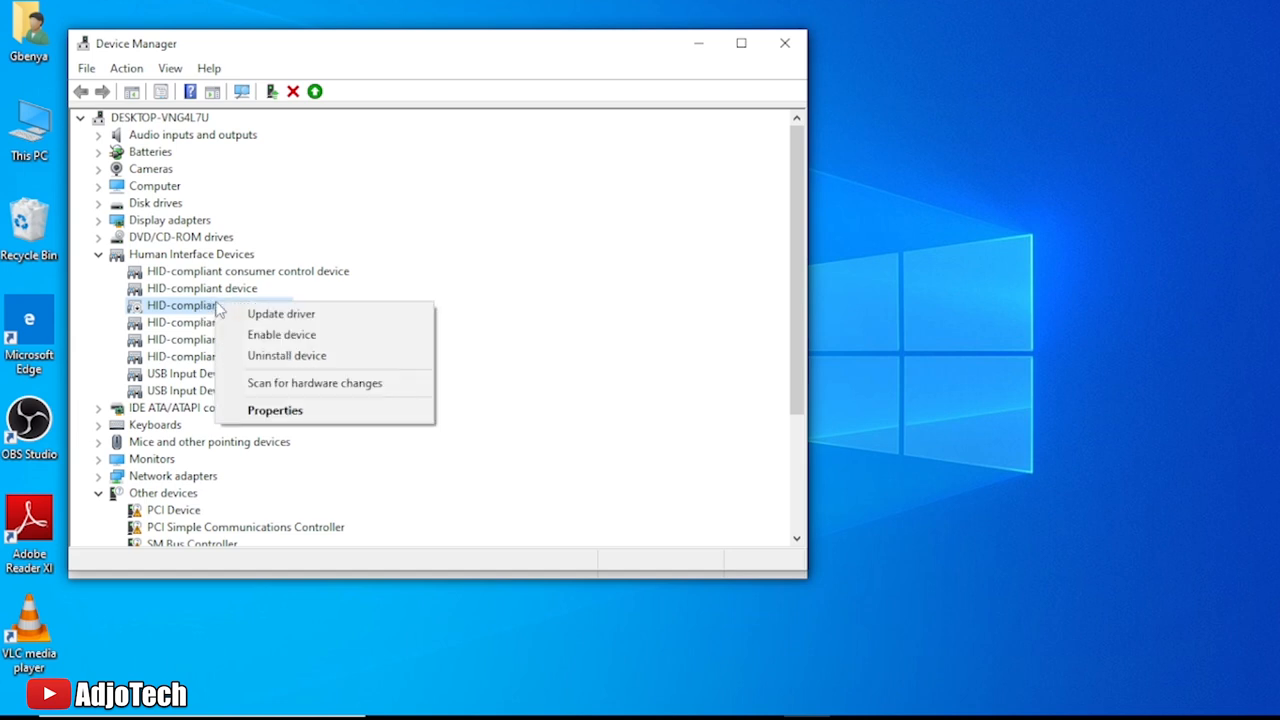
mouse_move(280, 334)
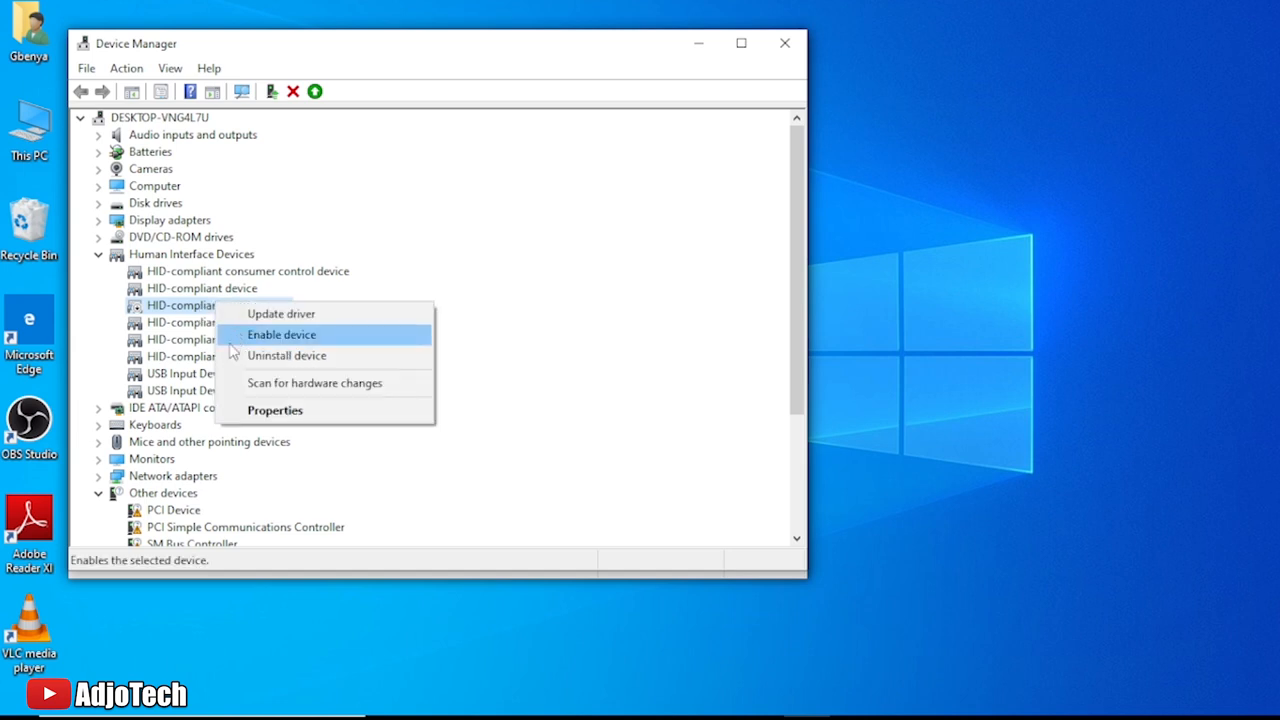